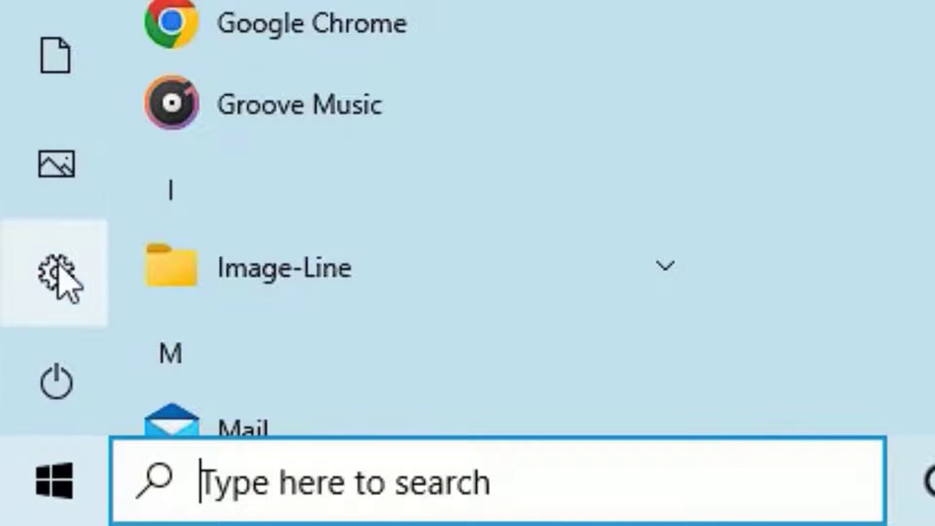
Step: Go from Start into Windows Settings and its System section
click(55, 281)
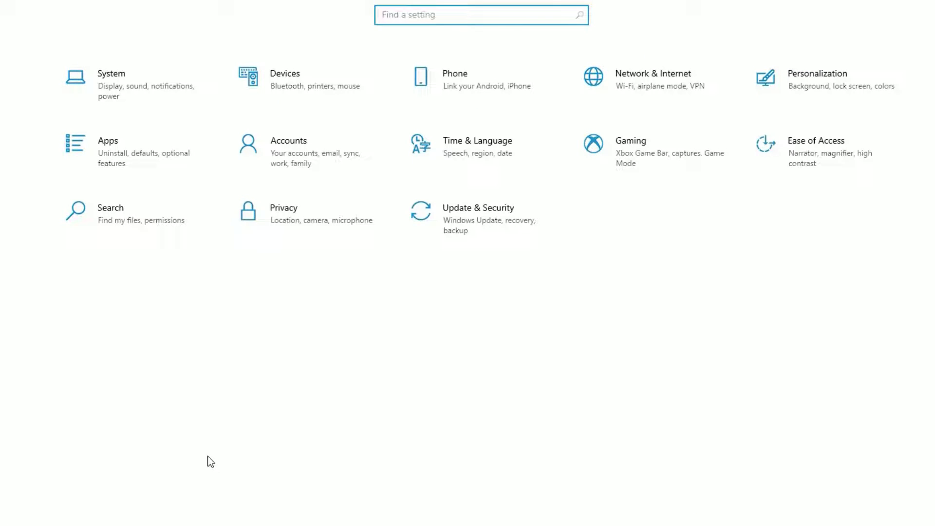
mouse_move(118, 99)
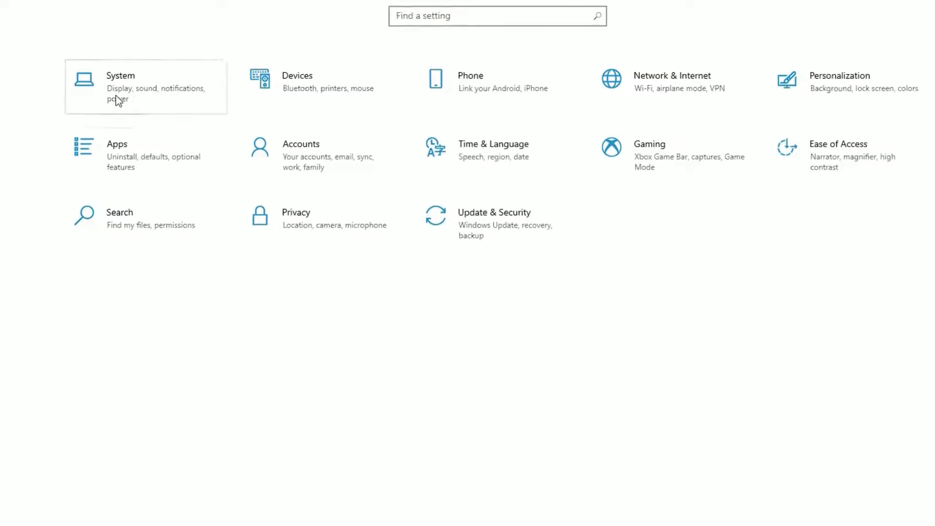
click(145, 87)
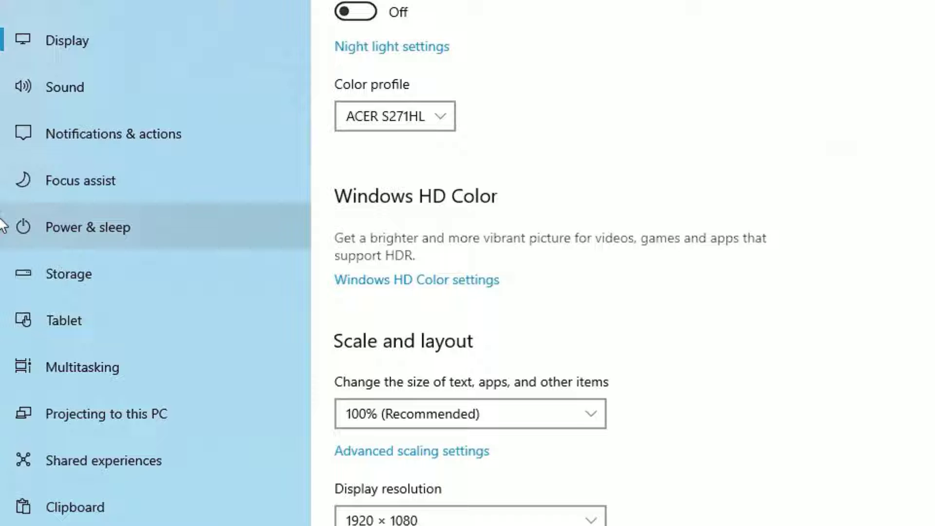
mouse_move(93, 227)
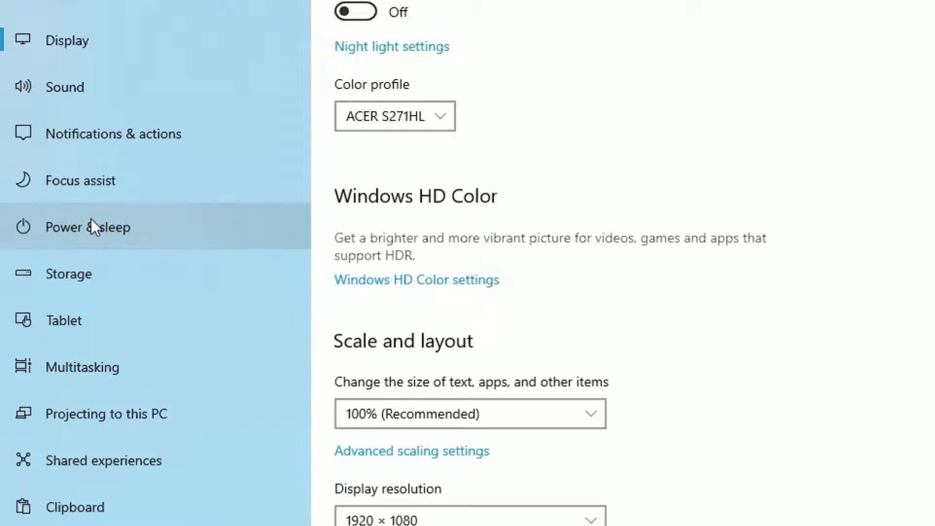
Step: Show the Power & sleep page with screen off at 10 min and sleep at 30 min
click(92, 227)
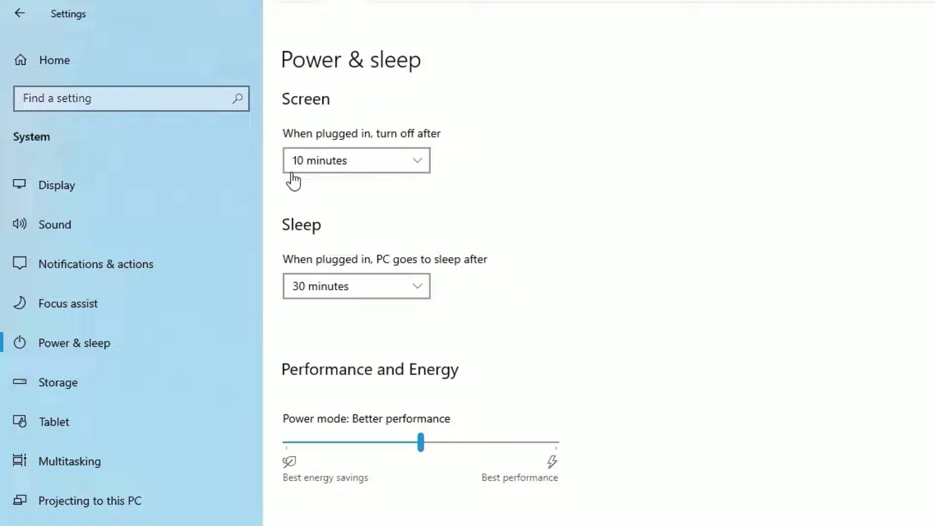
mouse_move(331, 173)
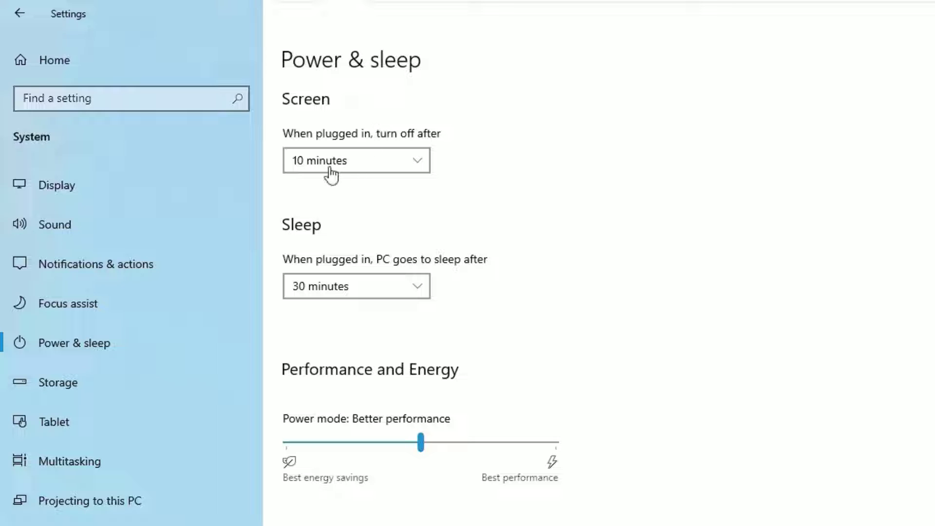
mouse_move(314, 191)
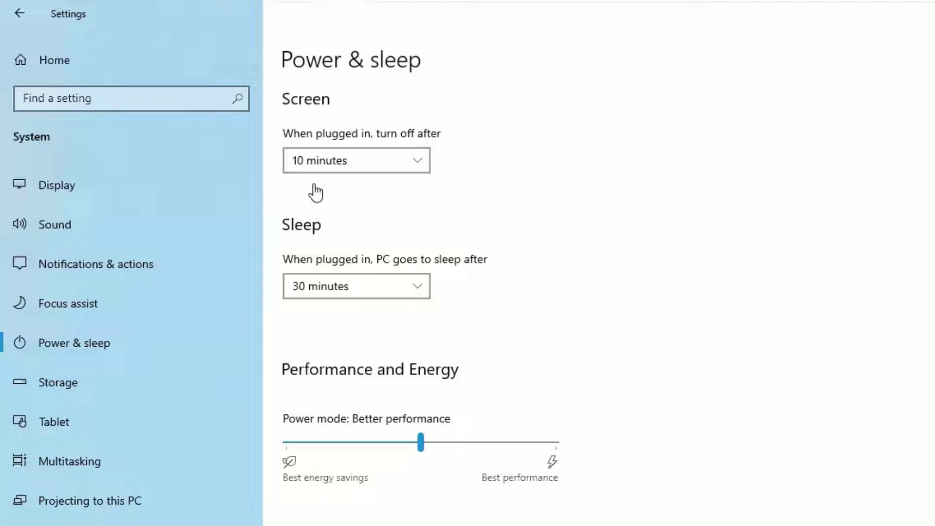
mouse_move(281, 182)
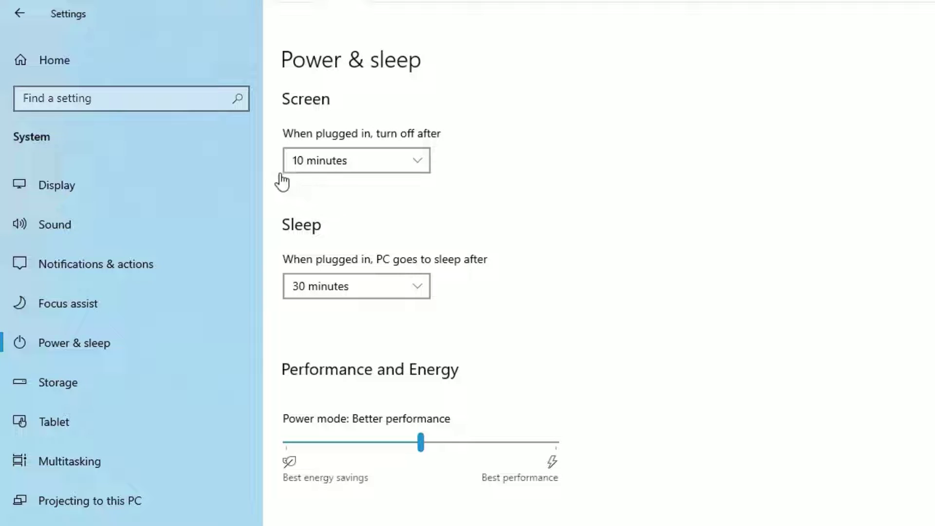
mouse_move(275, 187)
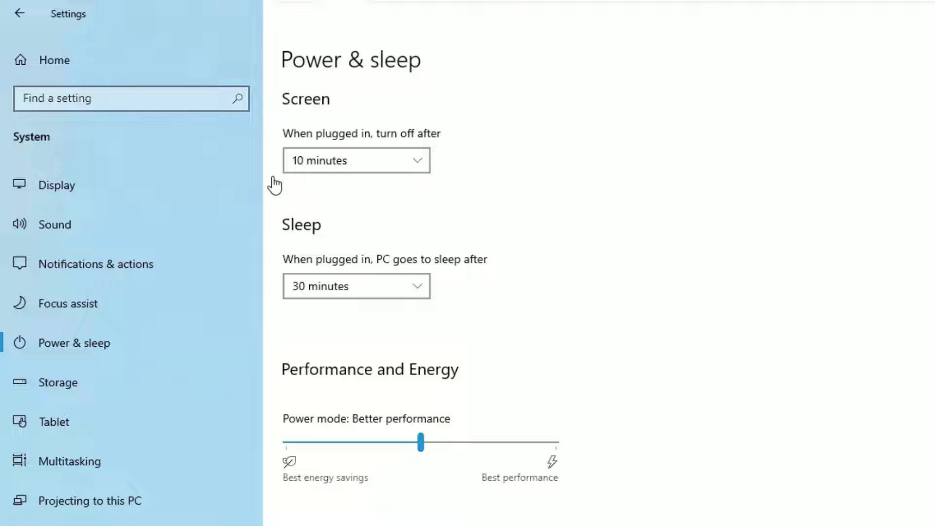
mouse_move(297, 109)
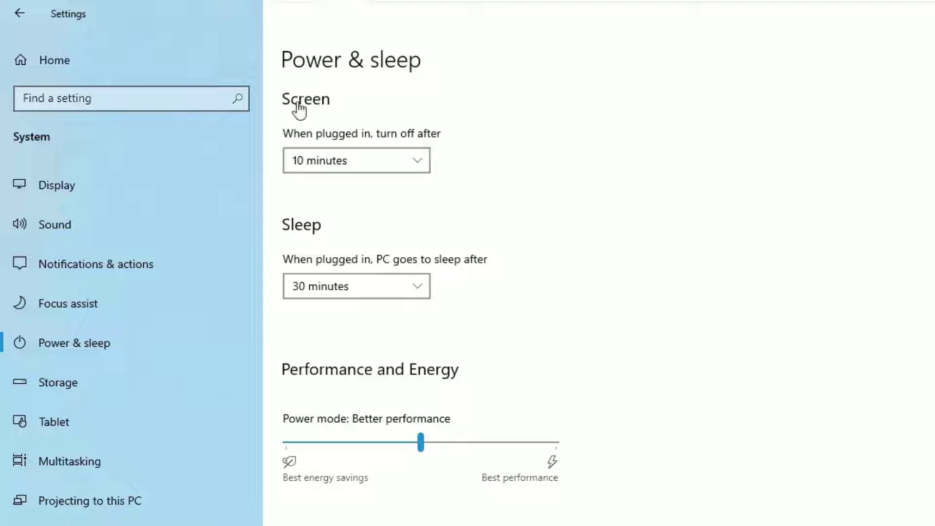
mouse_move(332, 178)
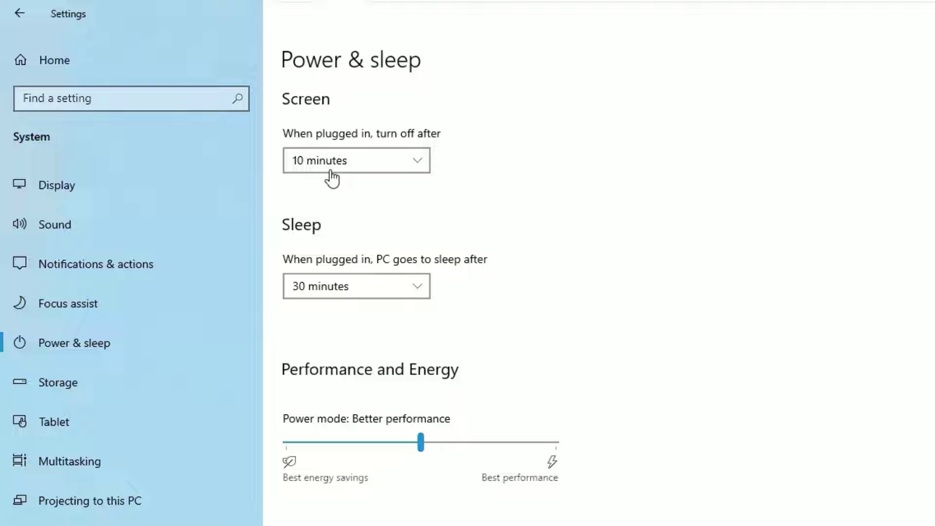
mouse_move(303, 133)
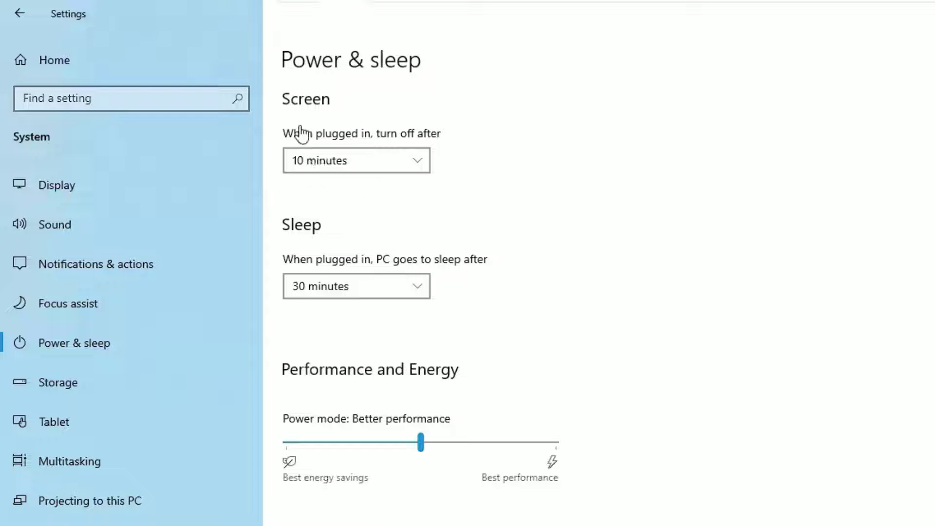
mouse_move(324, 238)
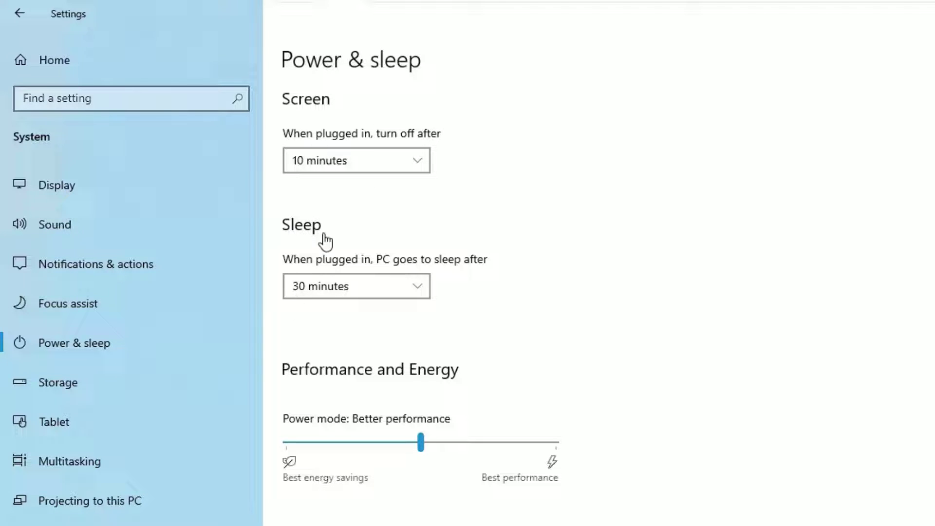
mouse_move(418, 204)
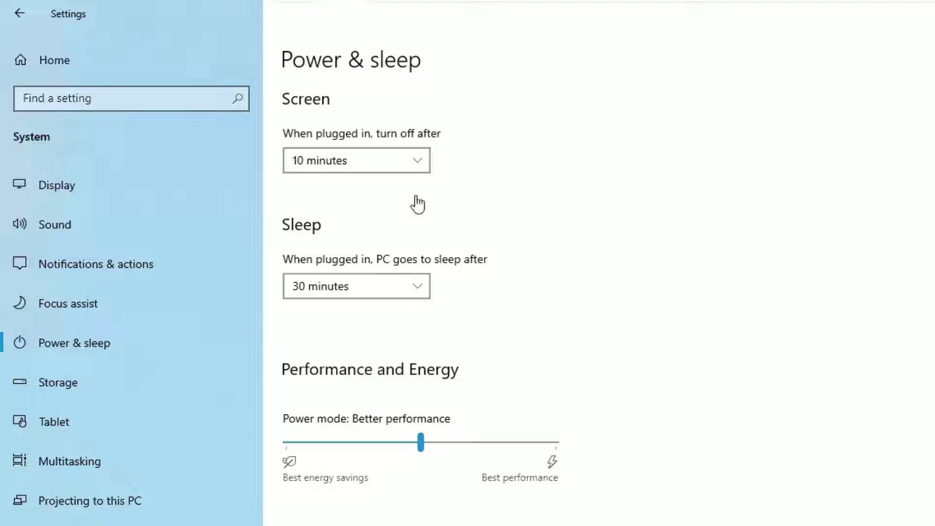
Step: Set the plugged-in screen turn-off time and sleep time both to Never
click(356, 160)
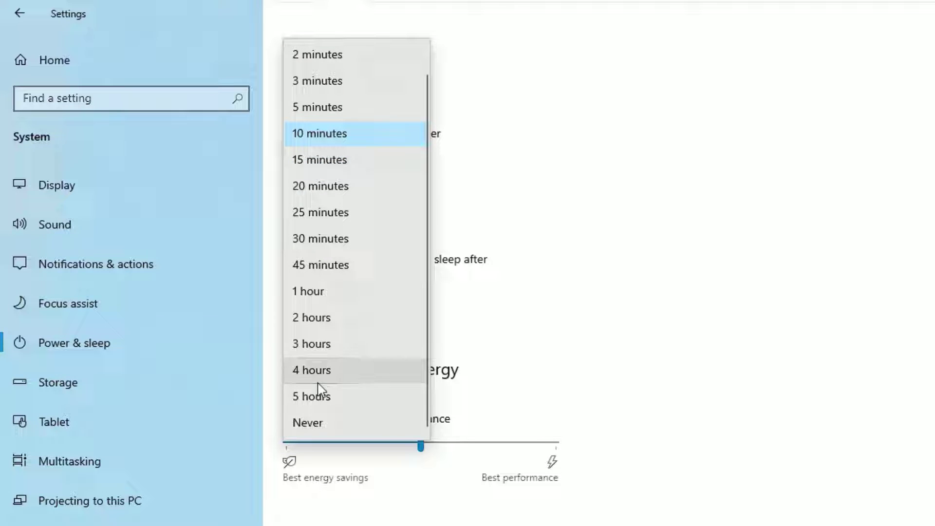
click(320, 239)
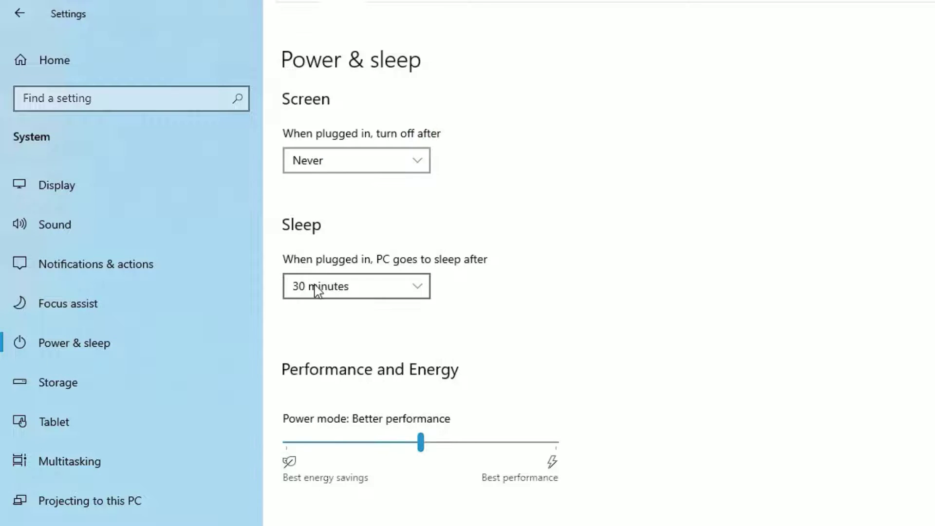
click(357, 286)
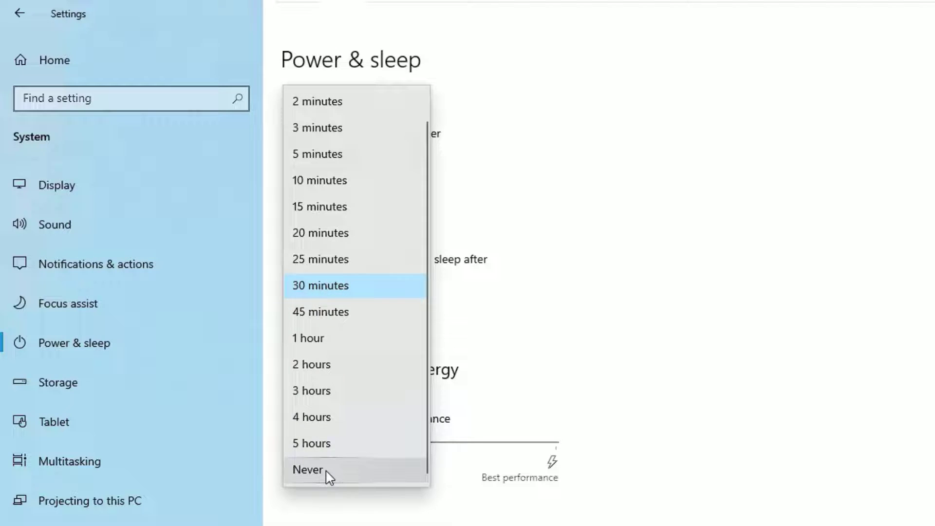
click(308, 469)
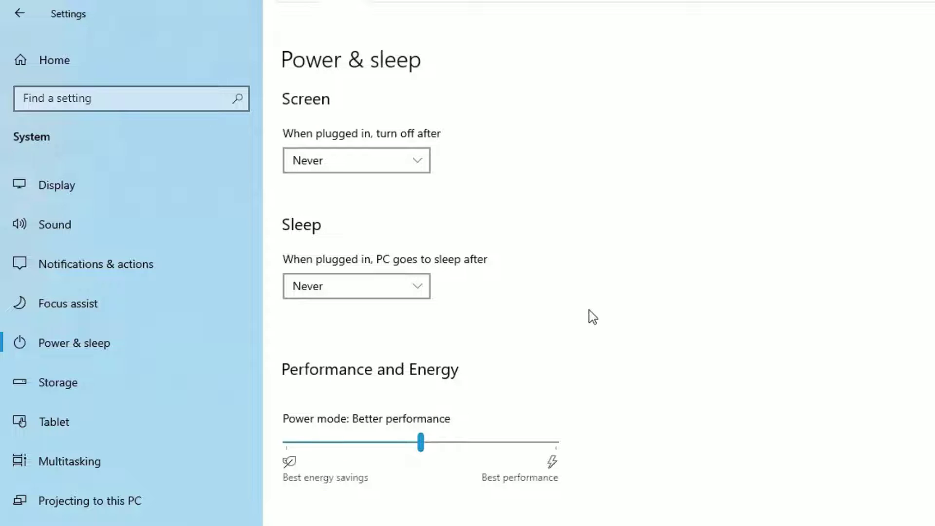
mouse_move(418, 244)
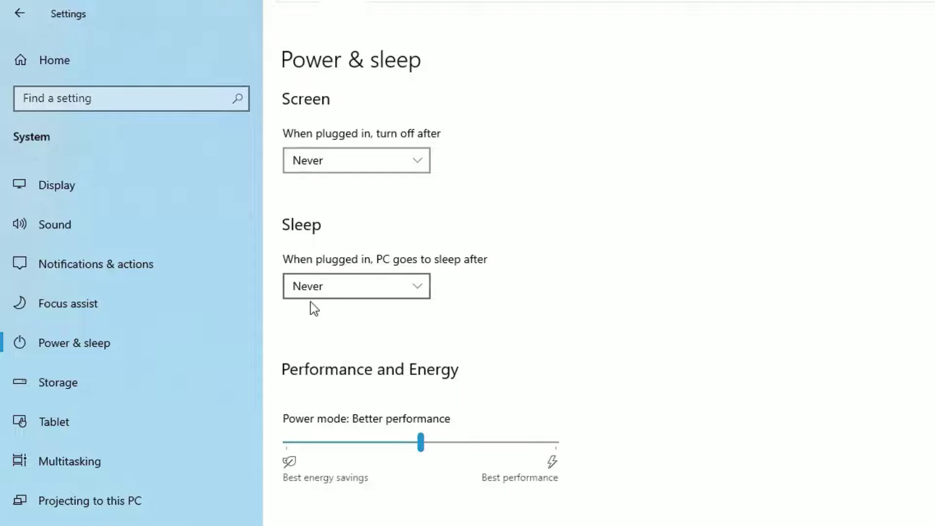
Step: Reach Additional power settings and edit the Balanced (recommended) plan's settings
scroll(down, 3)
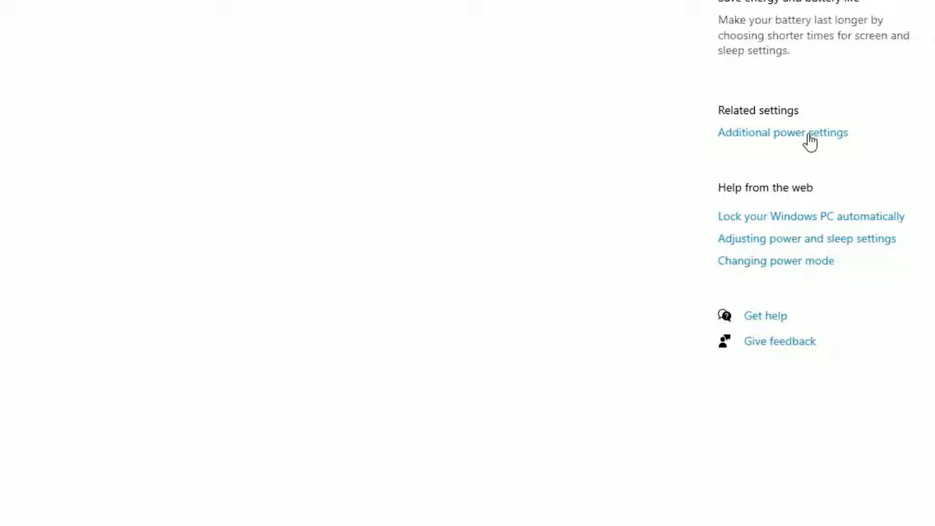
click(782, 132)
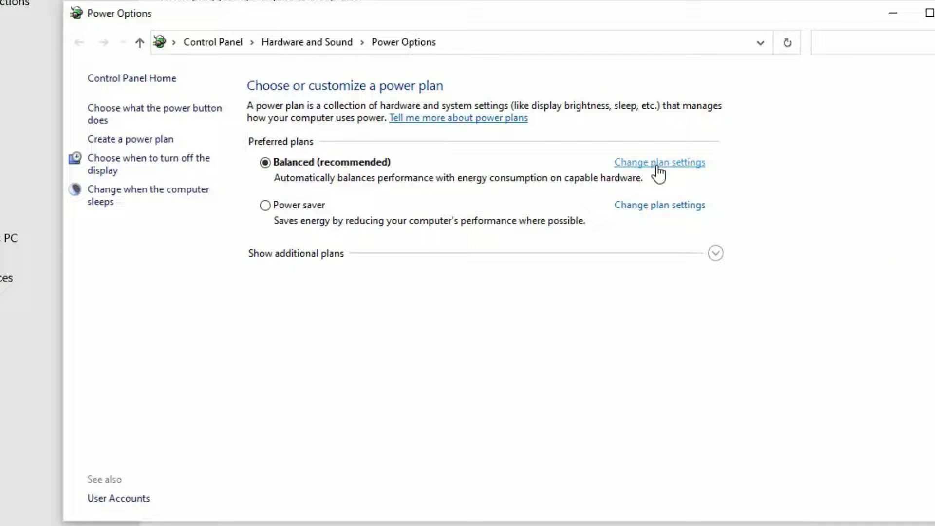
click(659, 162)
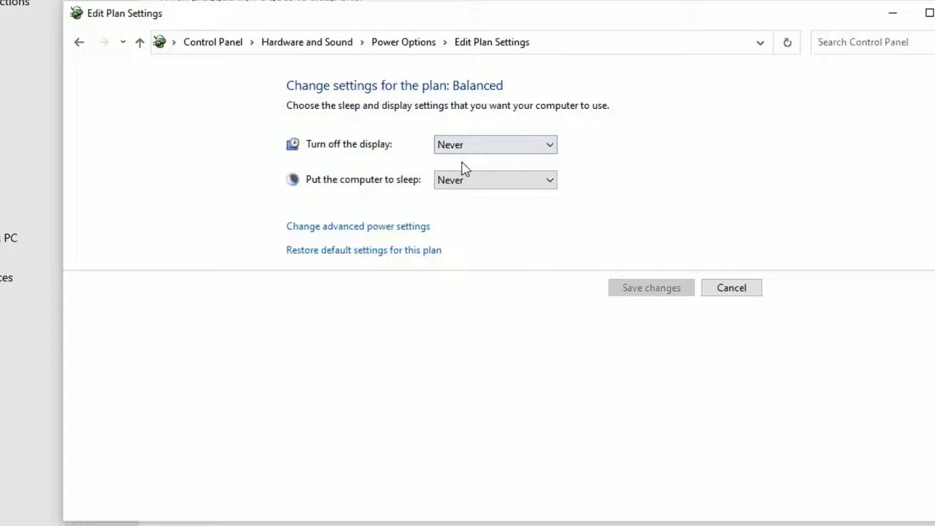
mouse_move(358, 226)
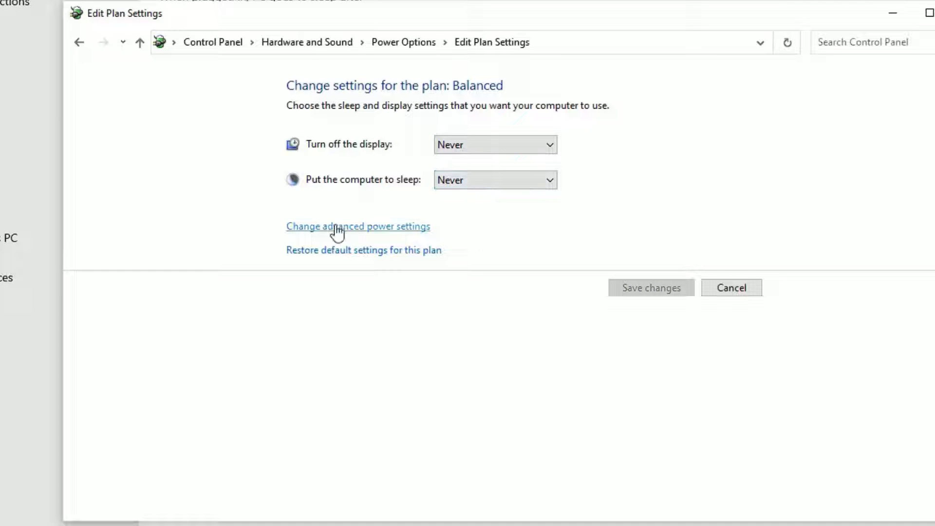
mouse_move(380, 238)
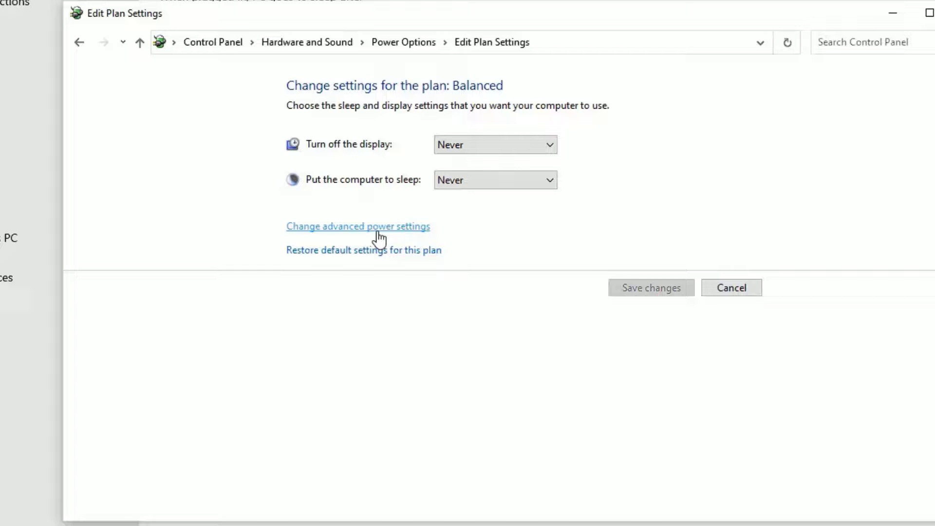
Step: In advanced plan settings, set Turn off hard disk after to 2000 minutes
click(357, 226)
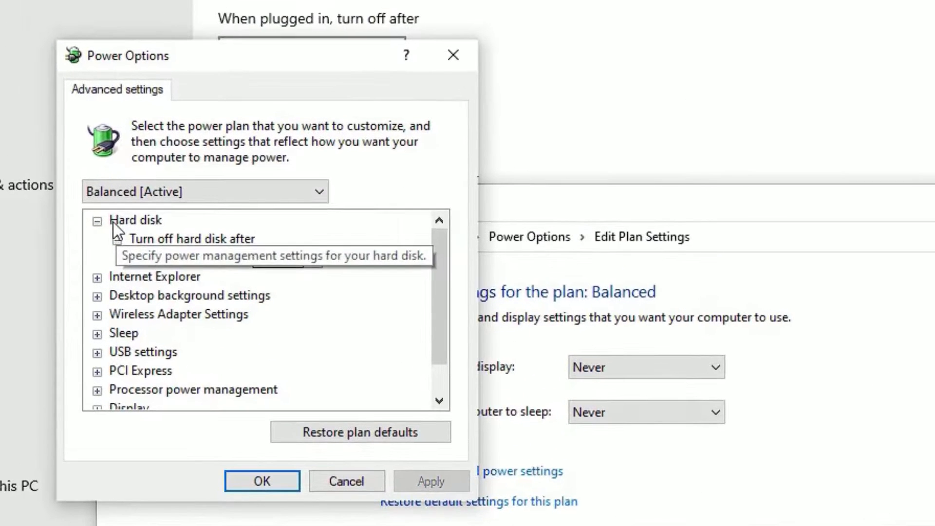
click(119, 238)
text(2000)
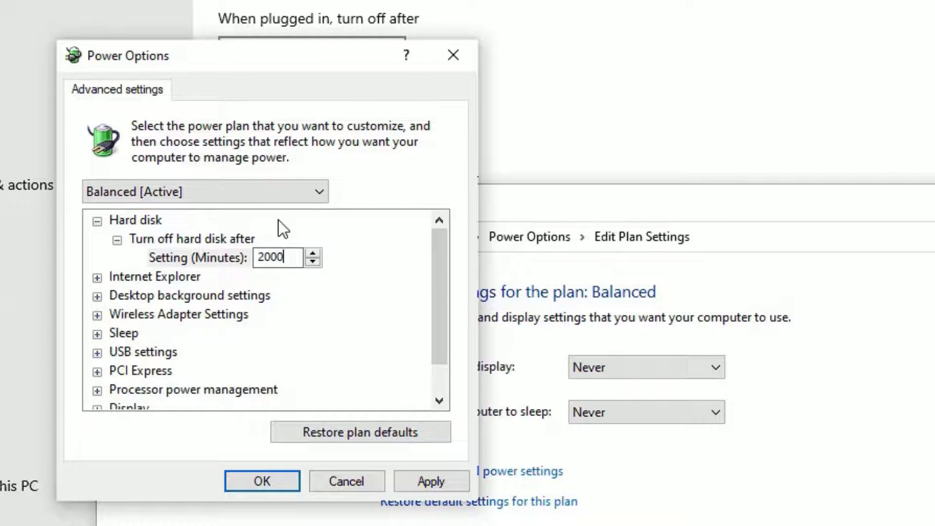
mouse_move(143, 241)
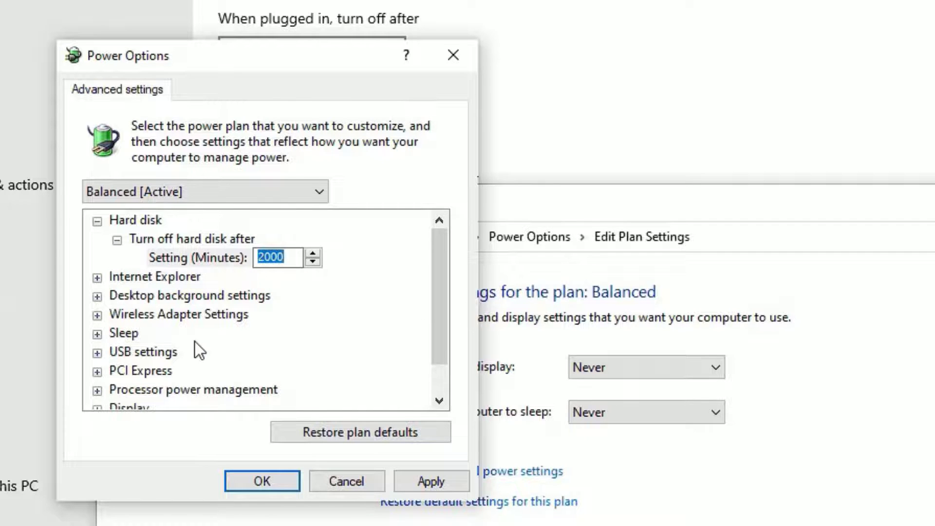
Step: Confirm Sleep after and display turn-off are Never and apply the plan changes
click(98, 333)
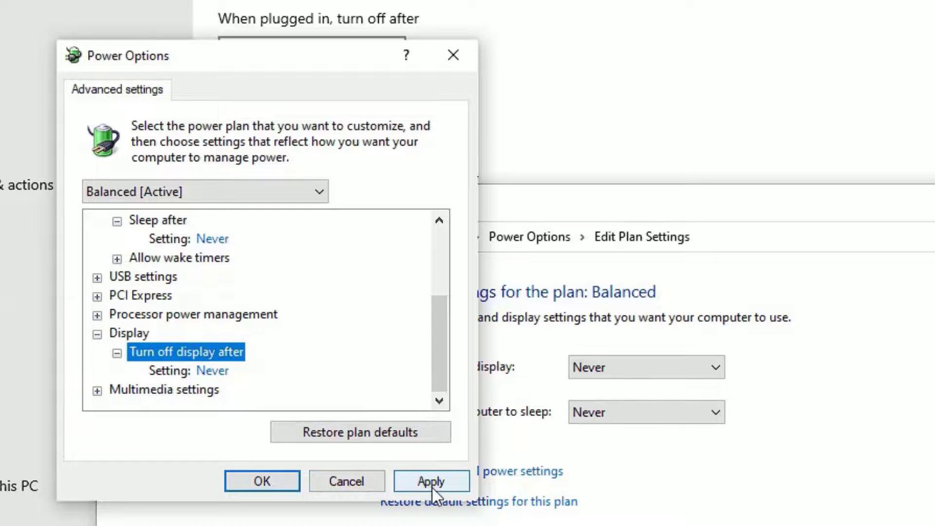
click(261, 480)
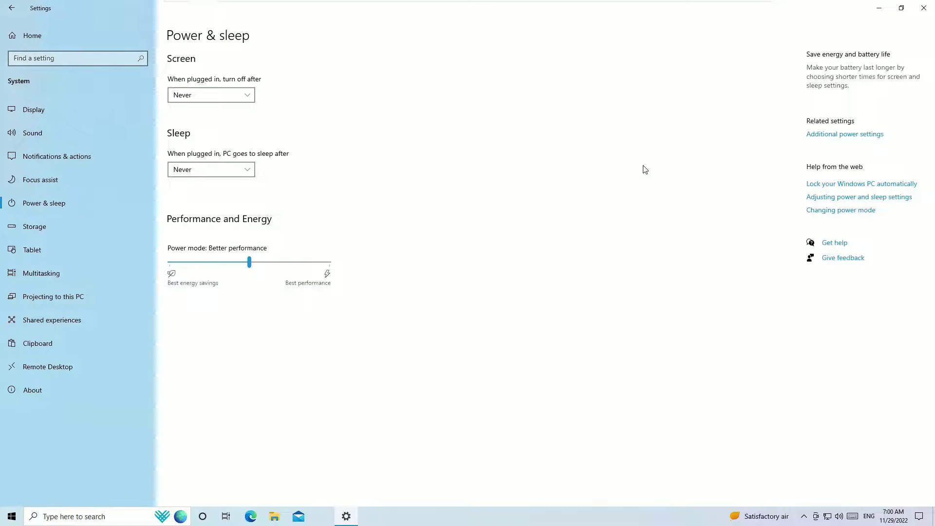
mouse_move(531, 188)
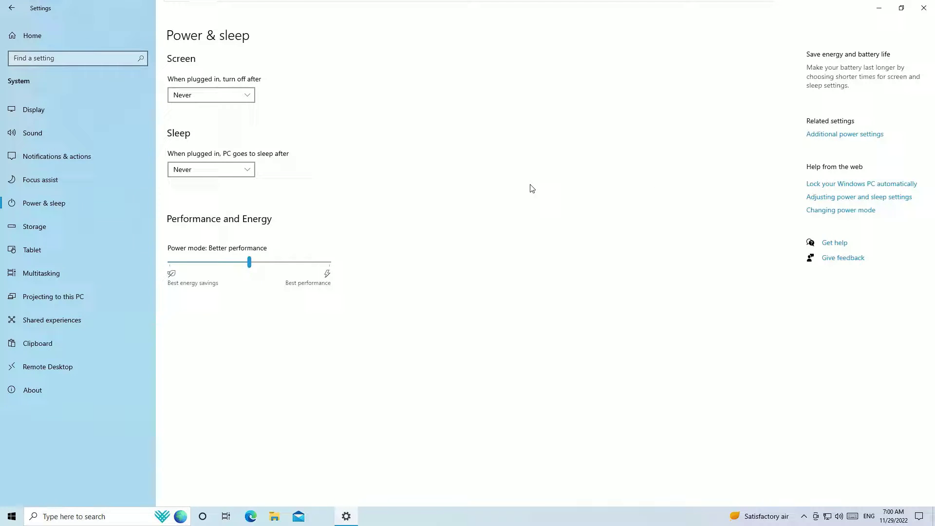